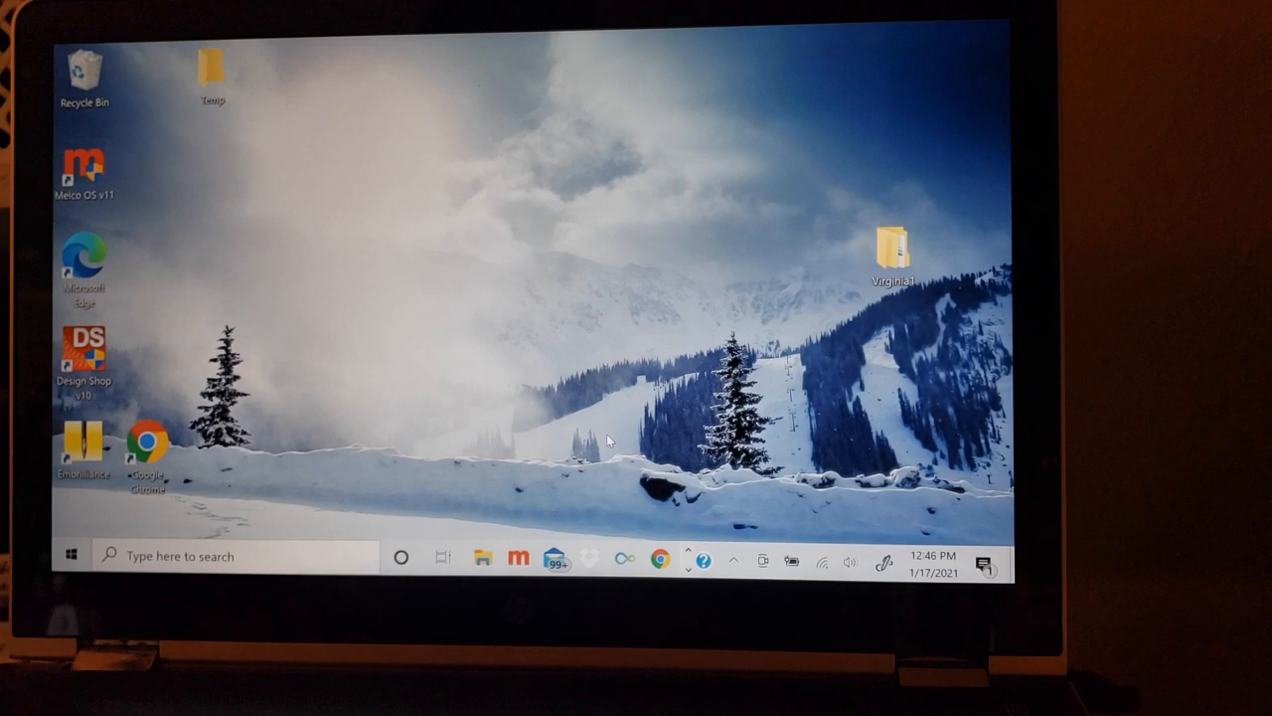
mouse_move(502, 517)
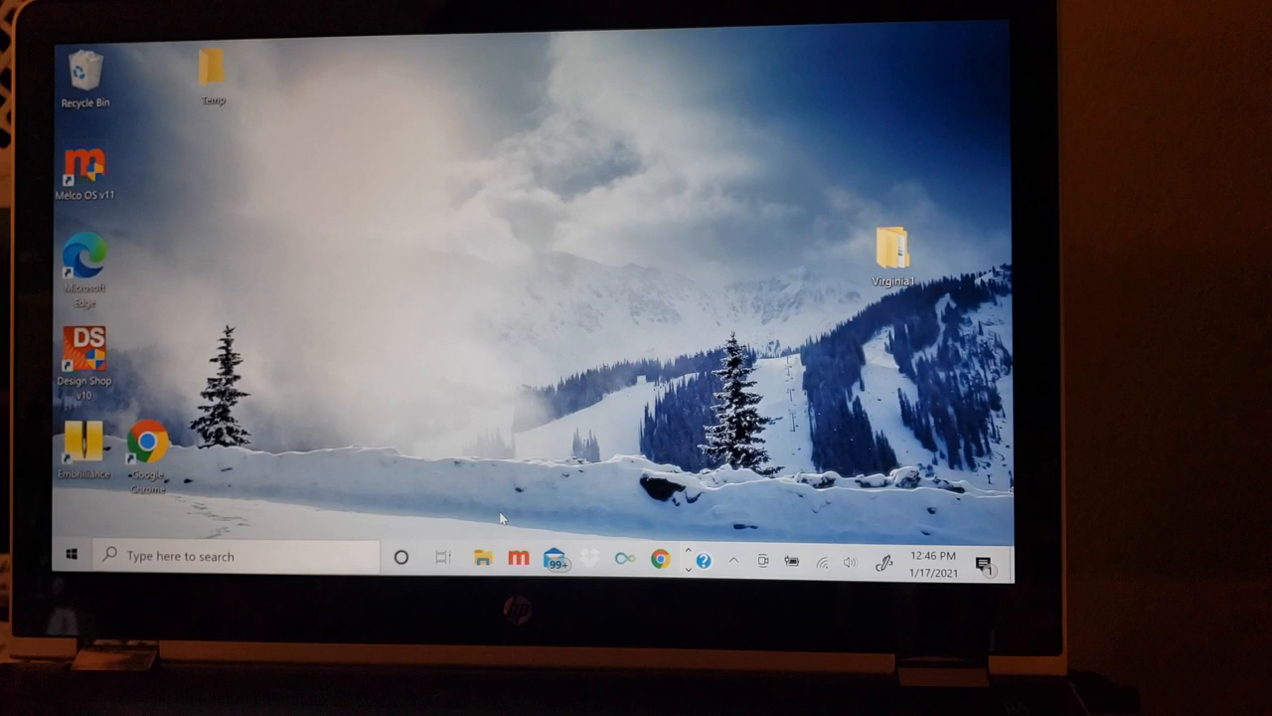
mouse_move(286, 207)
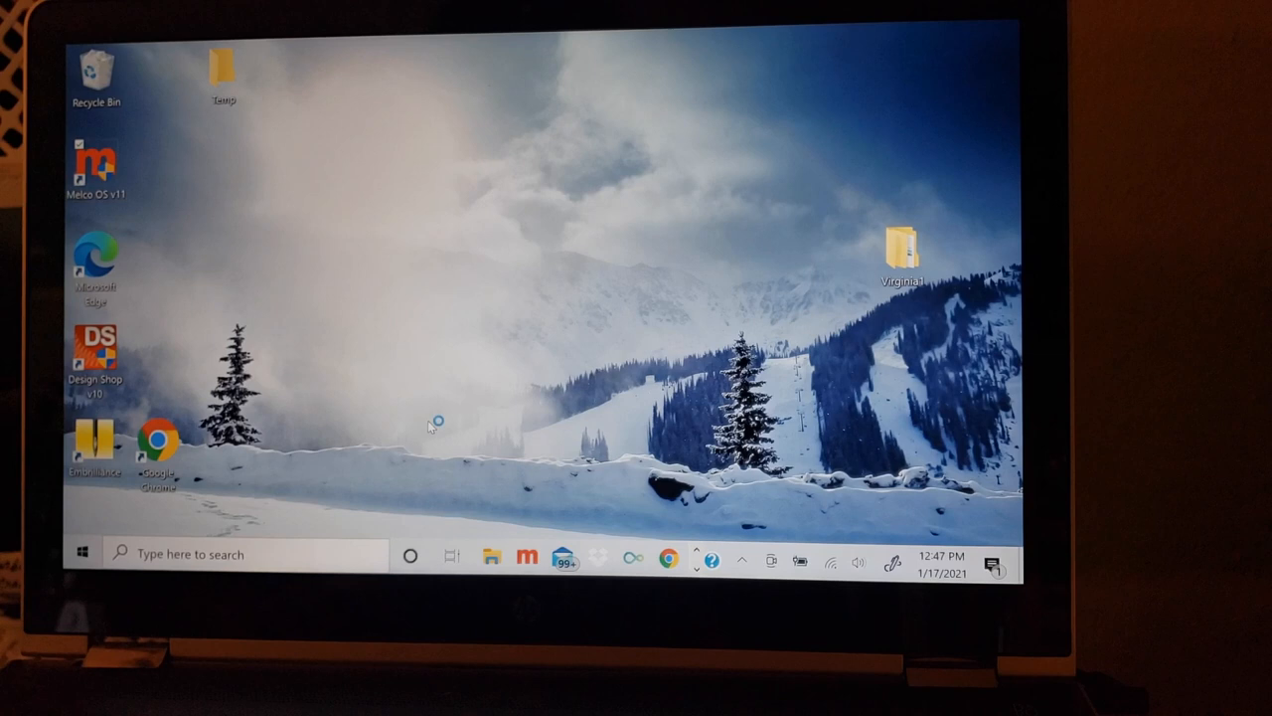
- Launch Melco OS v11 from its desktop shortcut
double_click(94, 164)
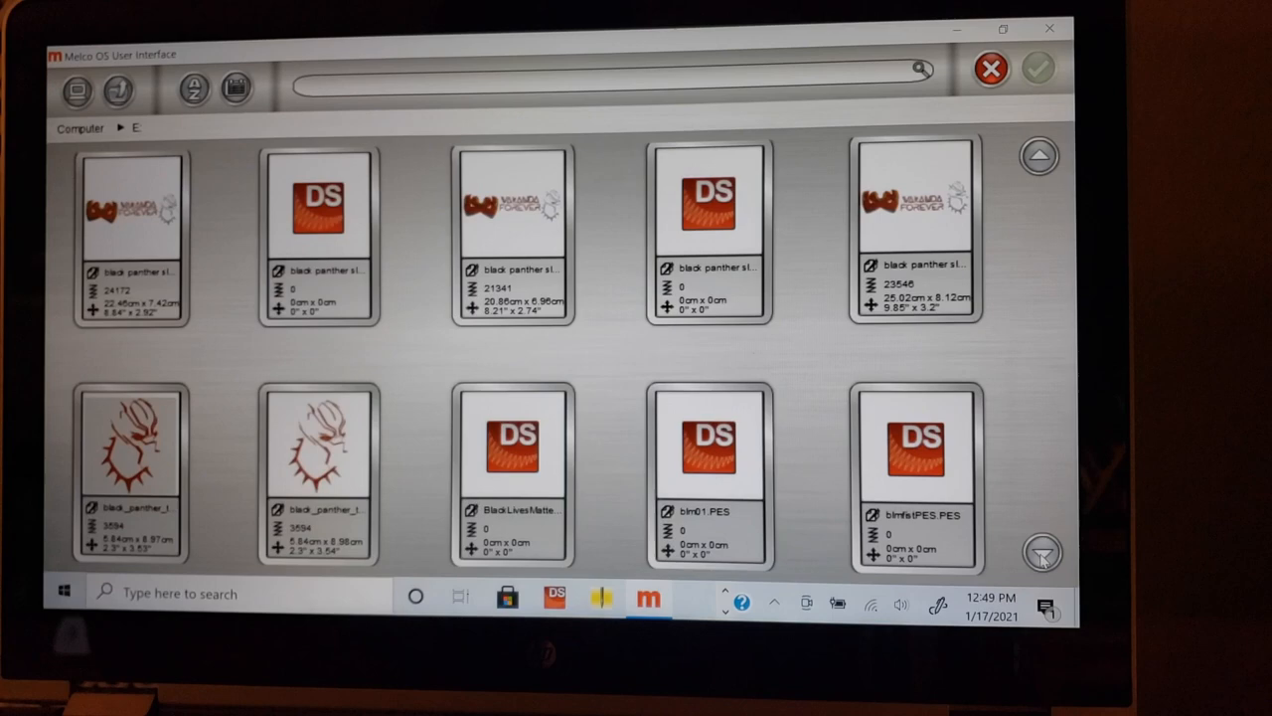
- Load the black_panther_tattoo design from drive E: into Melco OS
double_click(130, 452)
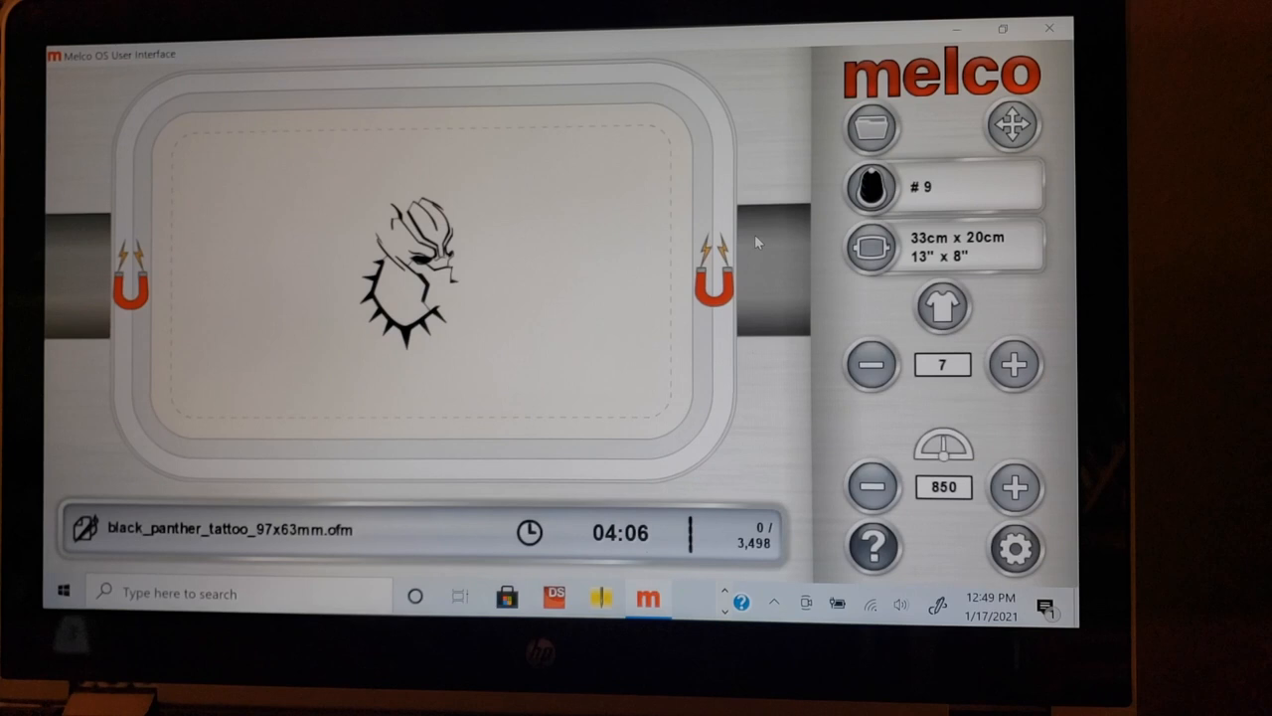
- Switch the hoop to the 13.5 × 13.5 cm square size
click(942, 247)
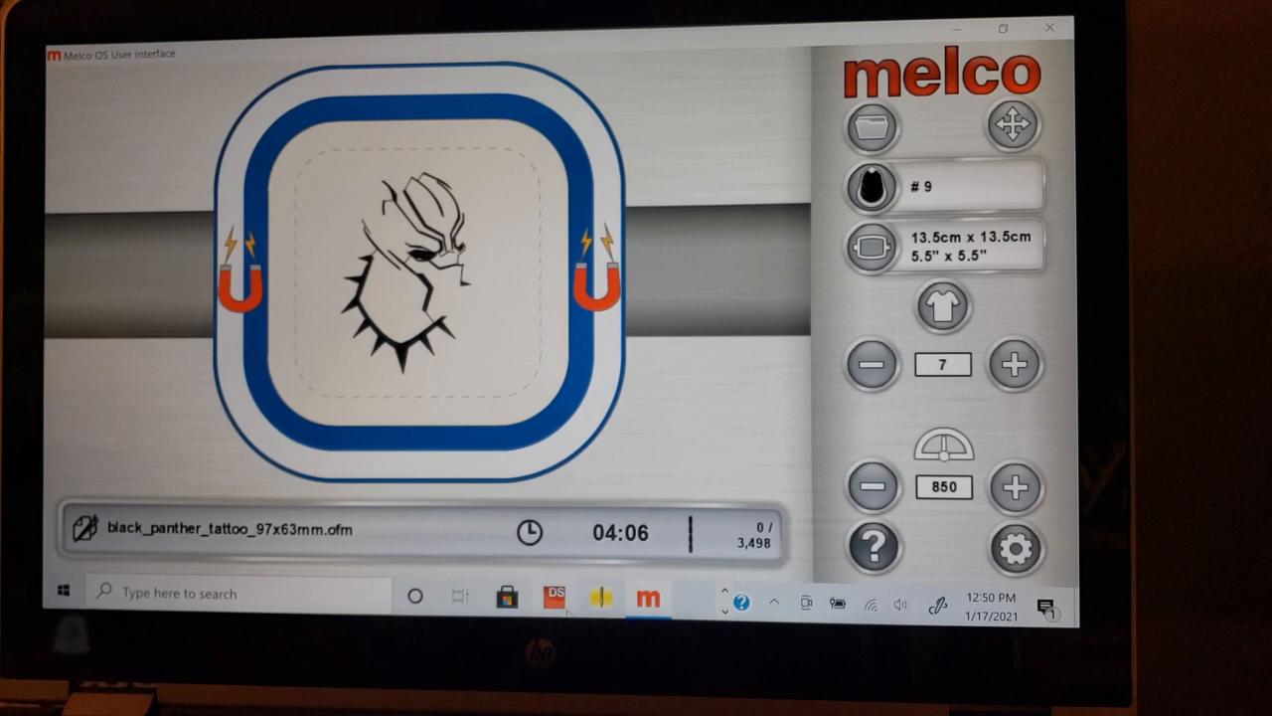
- Start Design Shop Lite, allow it to run, and browse USB DISK (E:) for designs
click(554, 595)
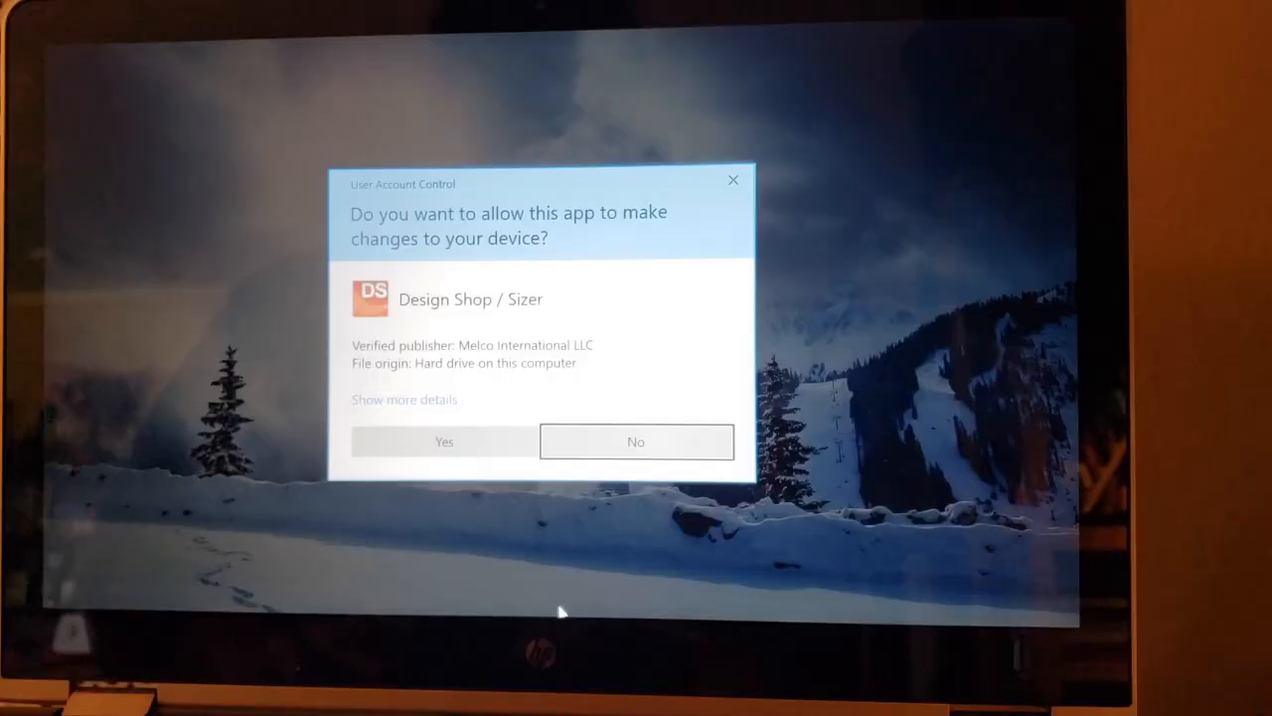
click(443, 442)
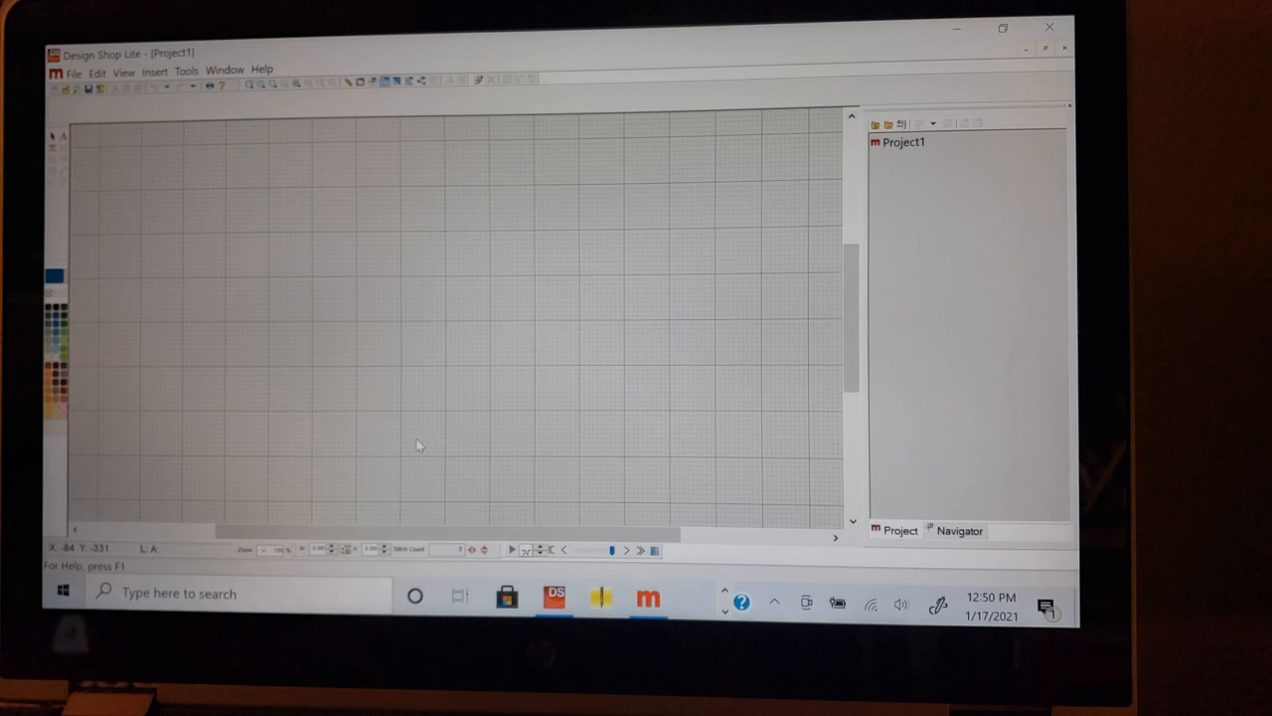
click(68, 88)
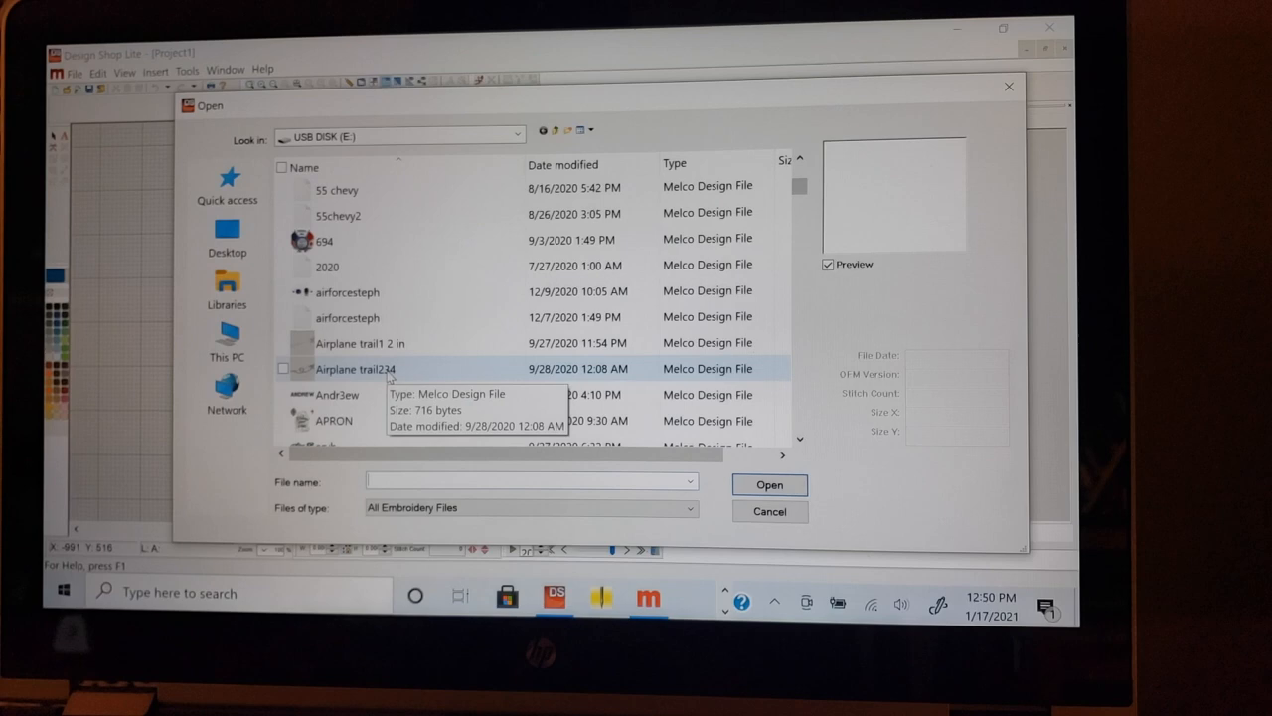
- Open the Airplane trail234 design from the USB disk
click(769, 484)
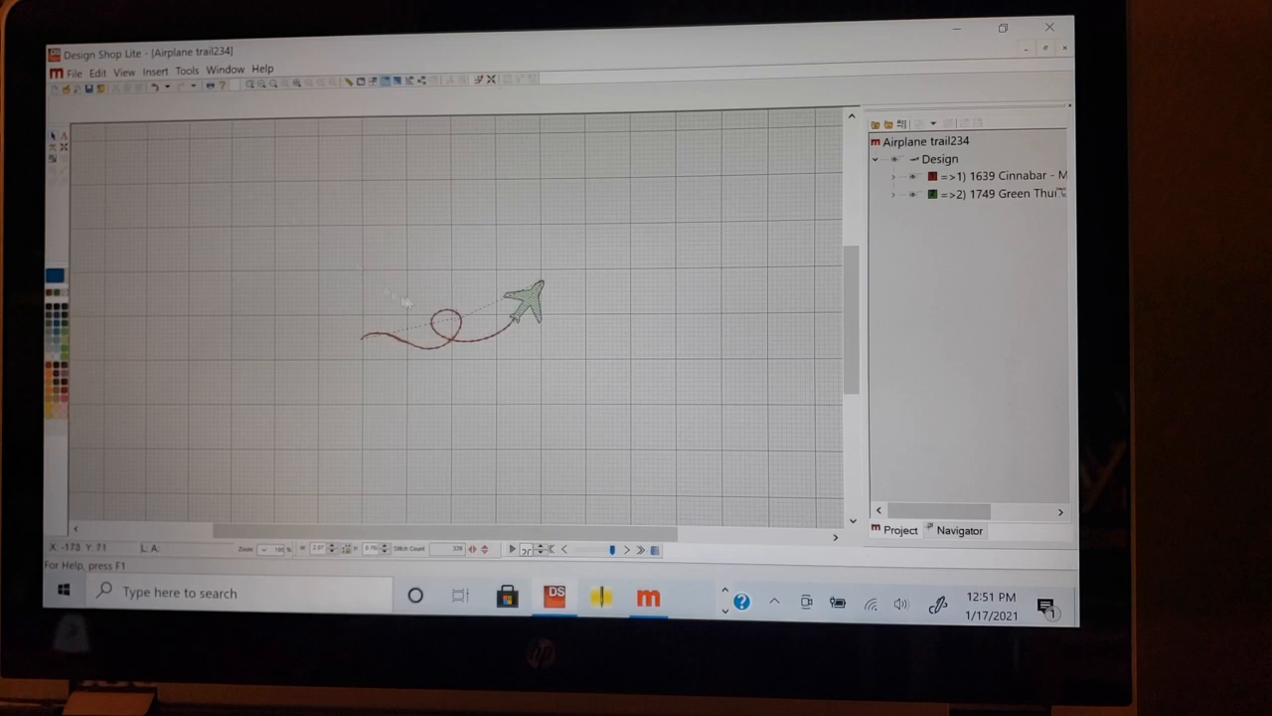
- Send Airplane trail234 to Melco OS's square hoop (327 stitches)
click(74, 71)
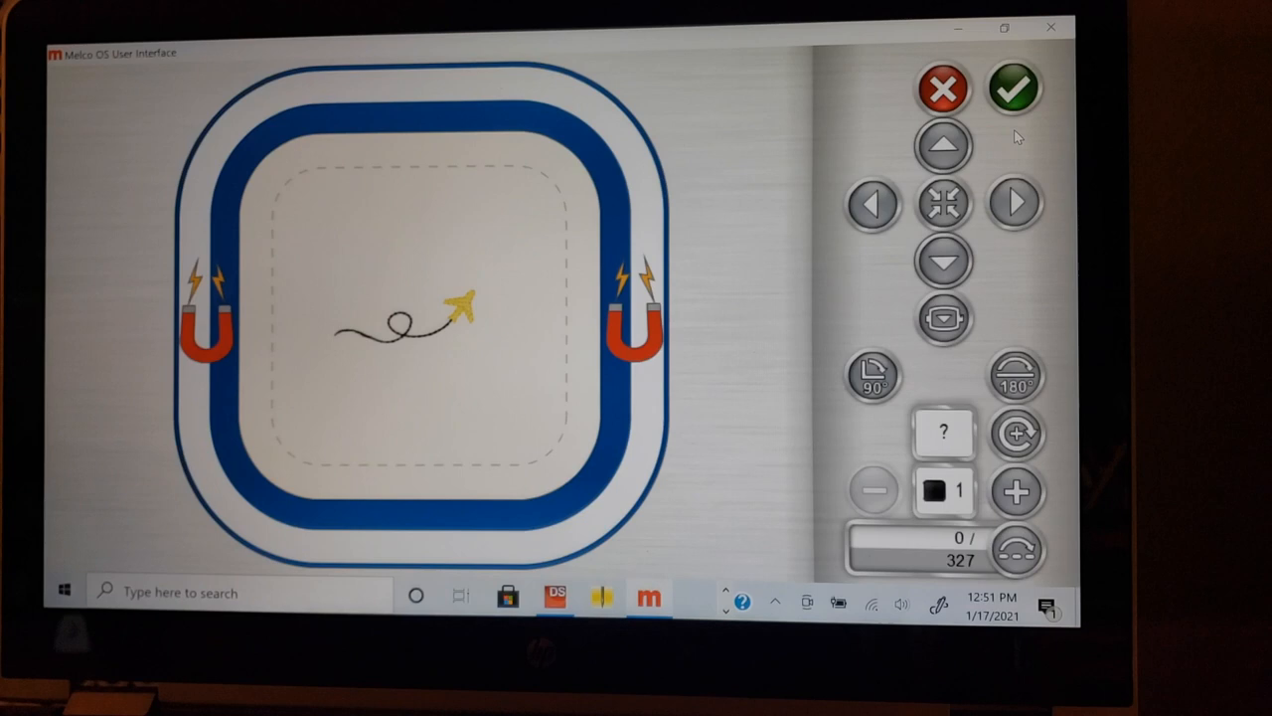
click(1015, 88)
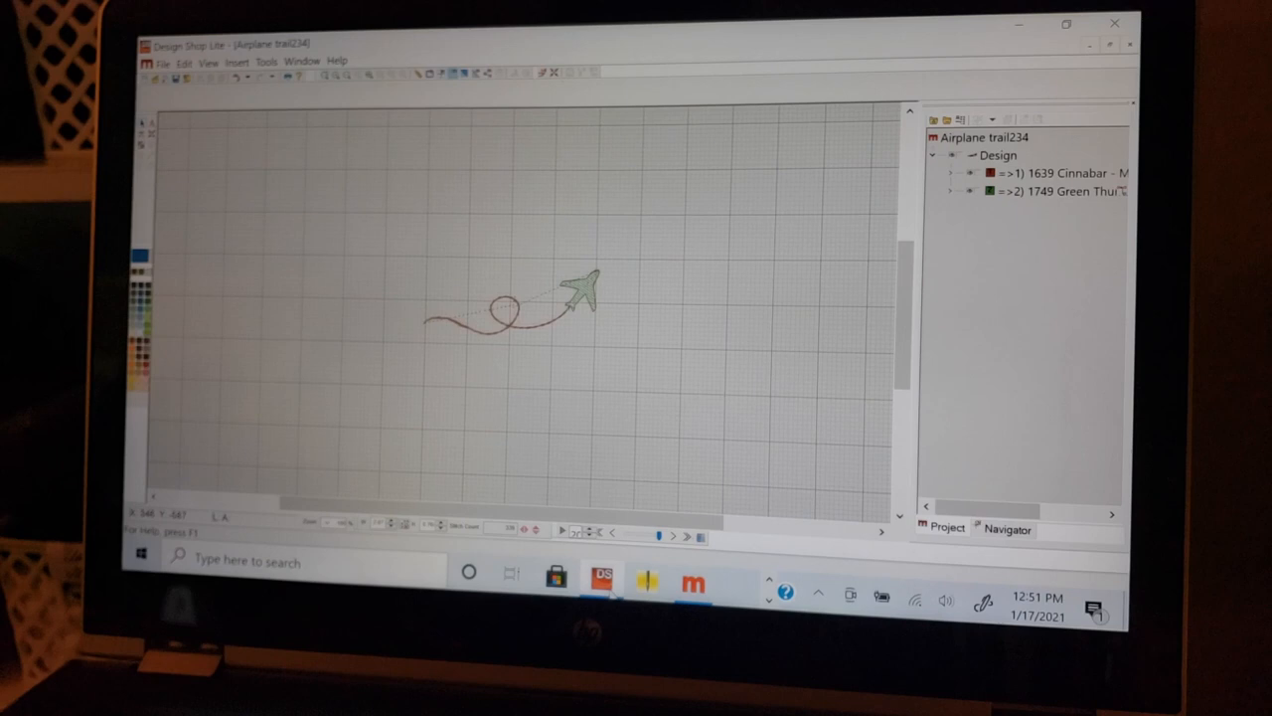
mouse_move(1020, 23)
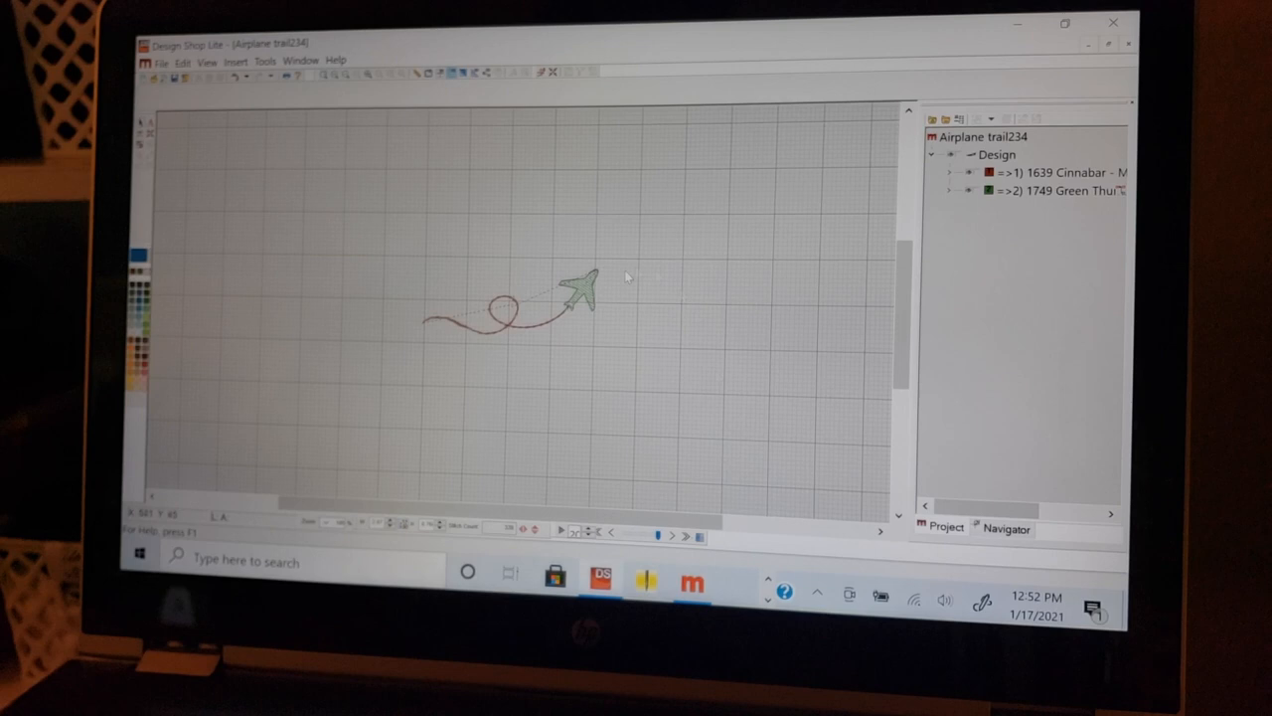
click(691, 582)
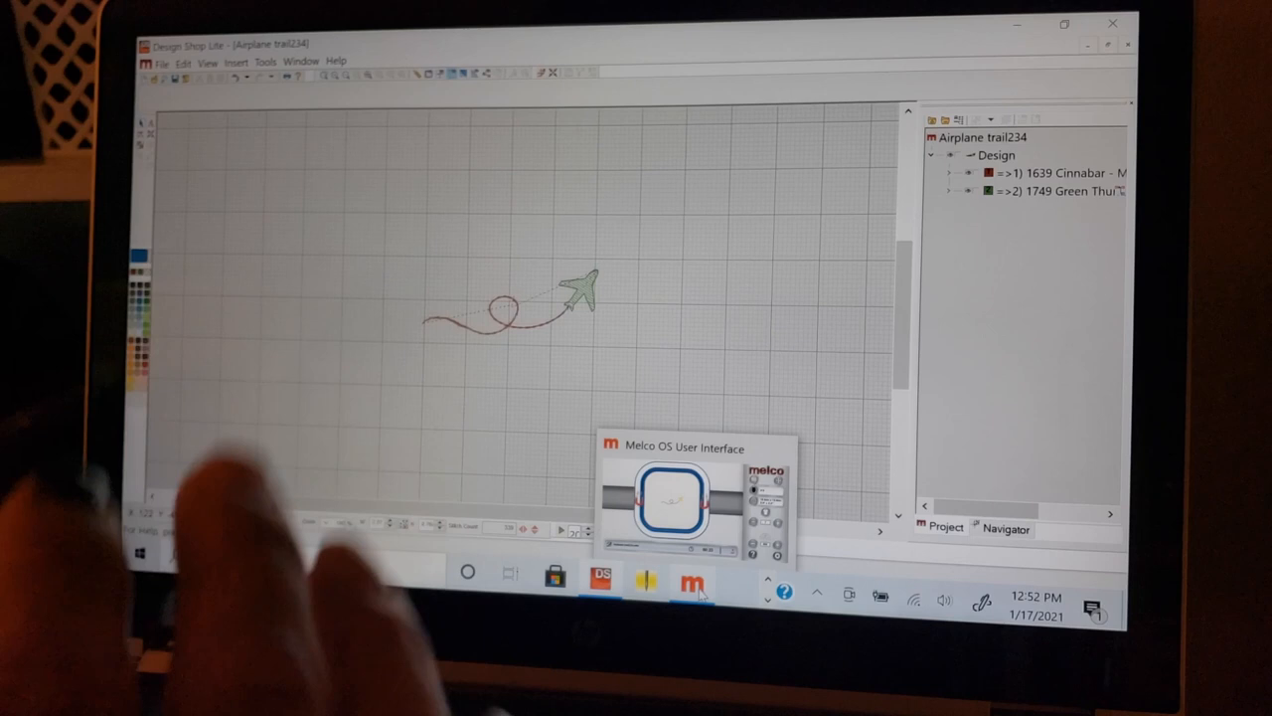